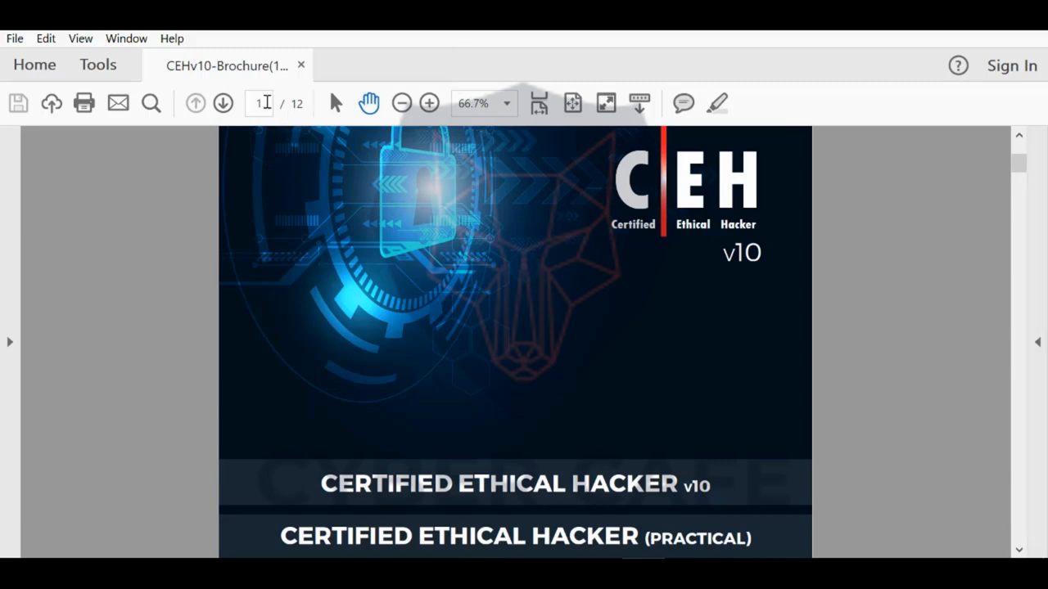
{"action": "triple_click", "coordinate": [259, 103]}
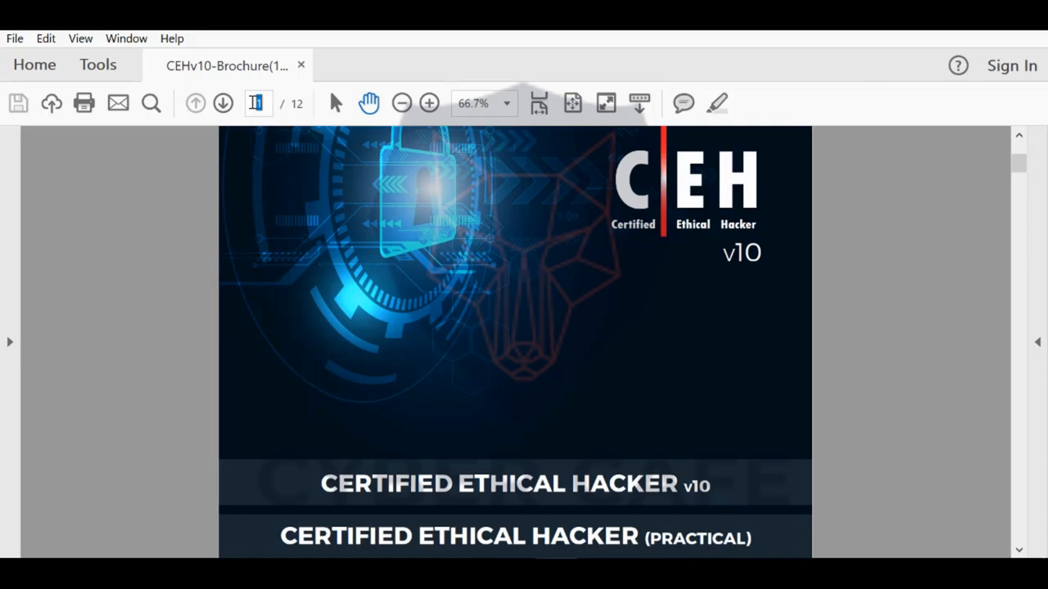